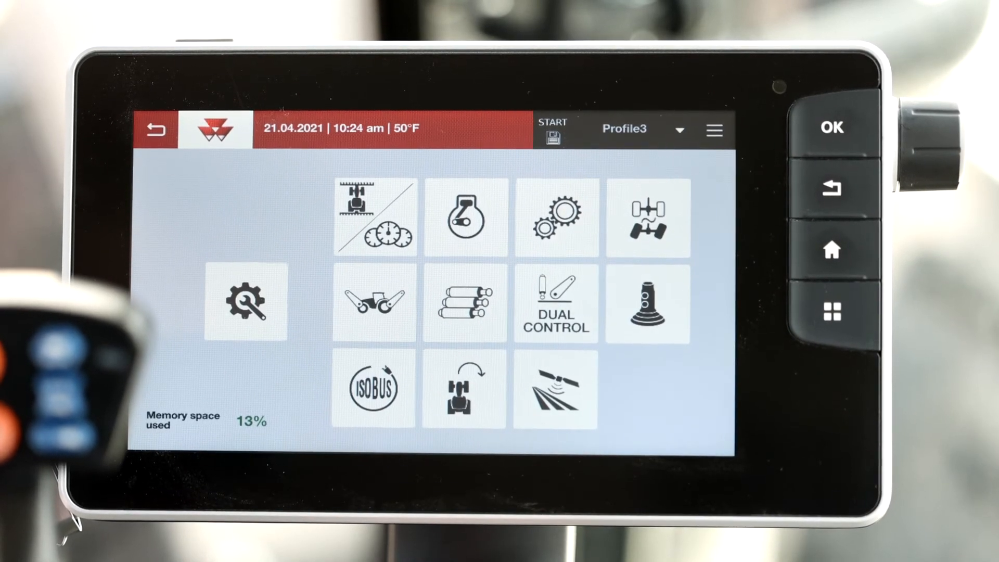
# - Open the Task Data transfer screen listing terminal files and the USB TaskData0_7 archive
pyautogui.click(554, 390)
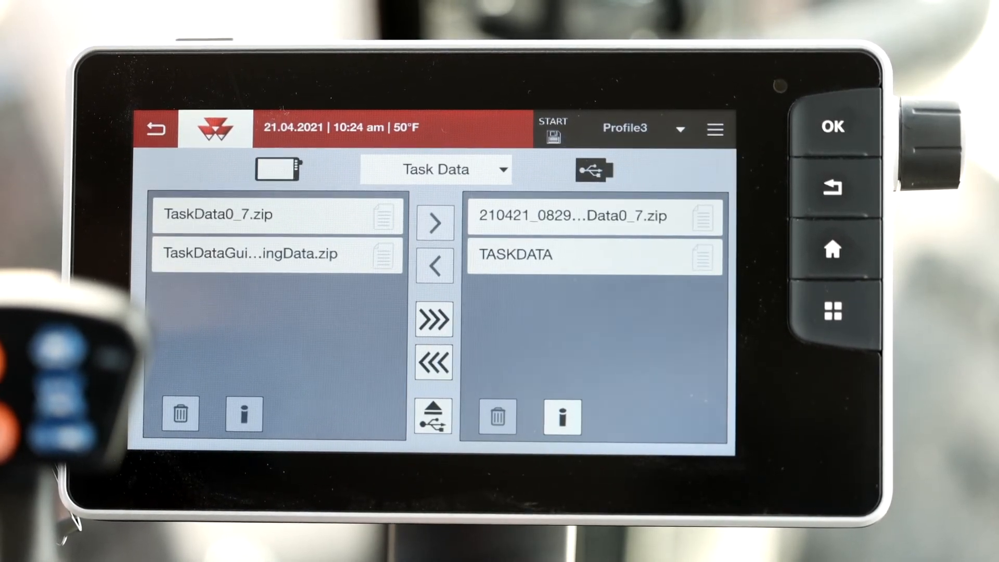
# - Import the USB task data onto the terminal and acknowledge 'Import completed'
pyautogui.click(593, 253)
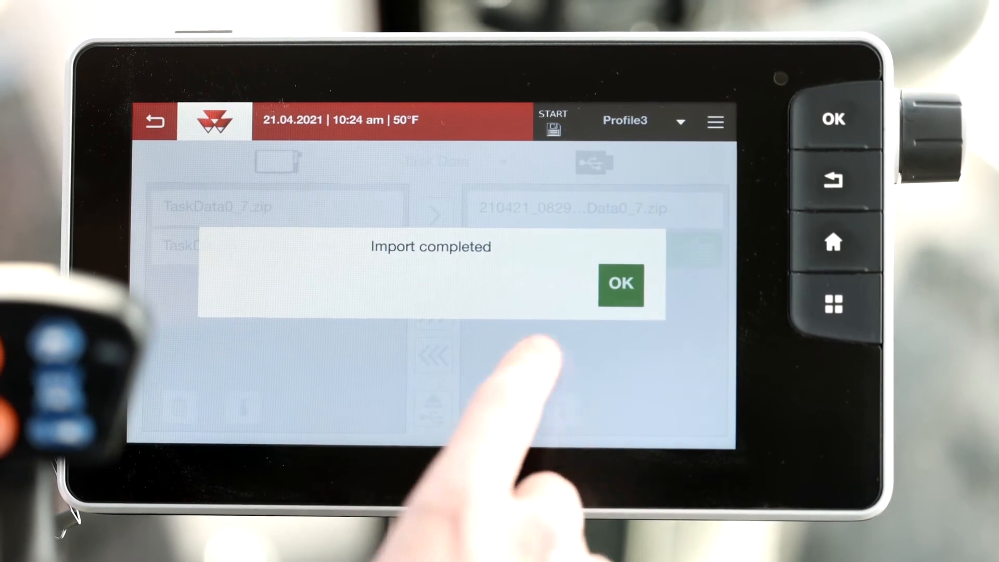
pyautogui.click(619, 285)
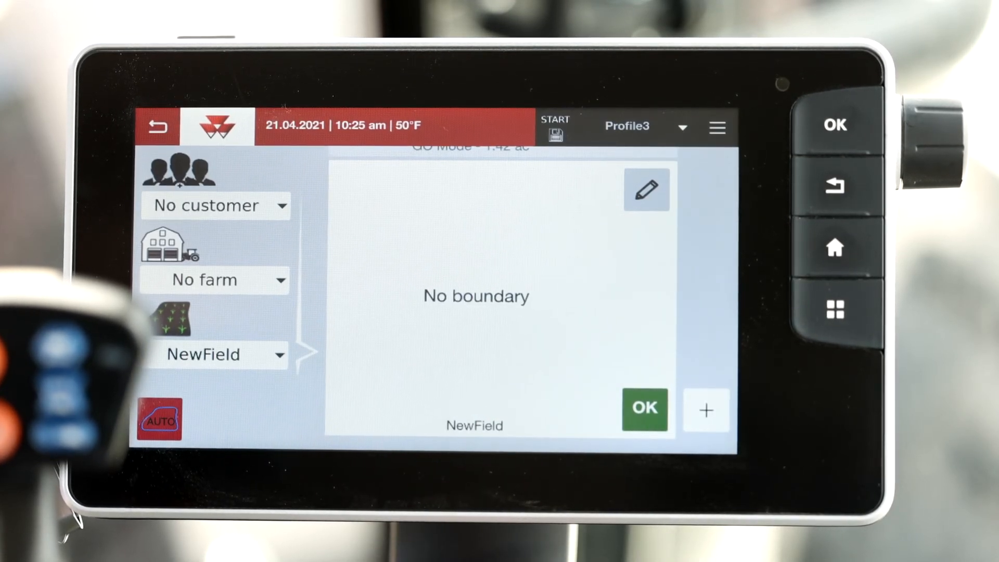
# - Load field MF 1 (AGCO, Massey Ferguson farm) and display its boundary on the map
pyautogui.click(215, 205)
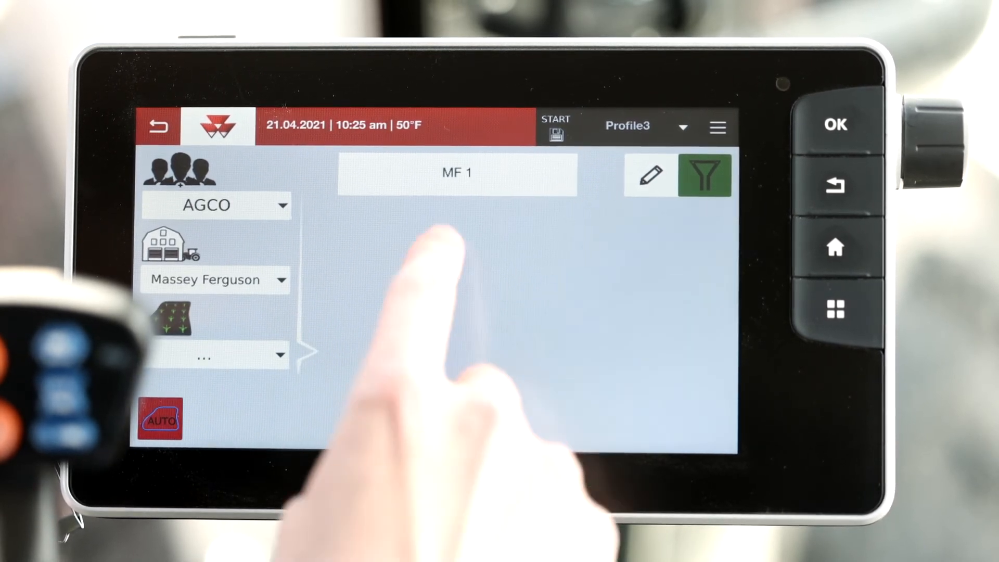
pyautogui.click(457, 173)
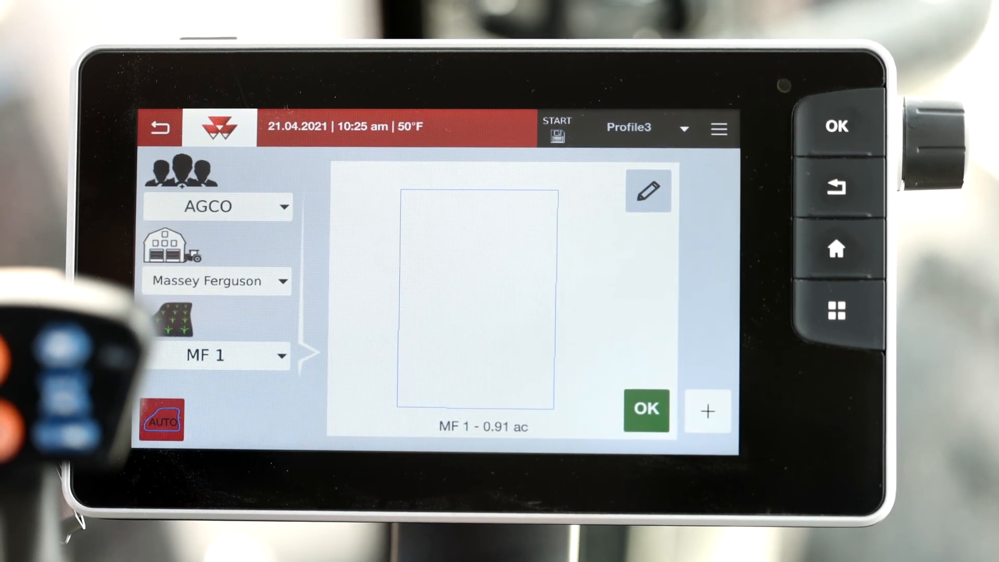
pyautogui.click(646, 409)
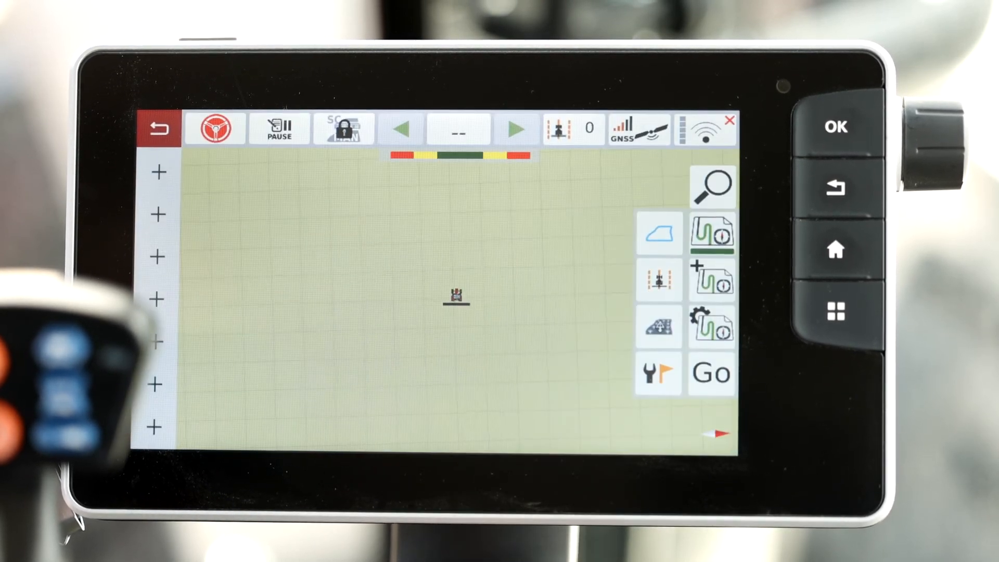
pyautogui.click(659, 233)
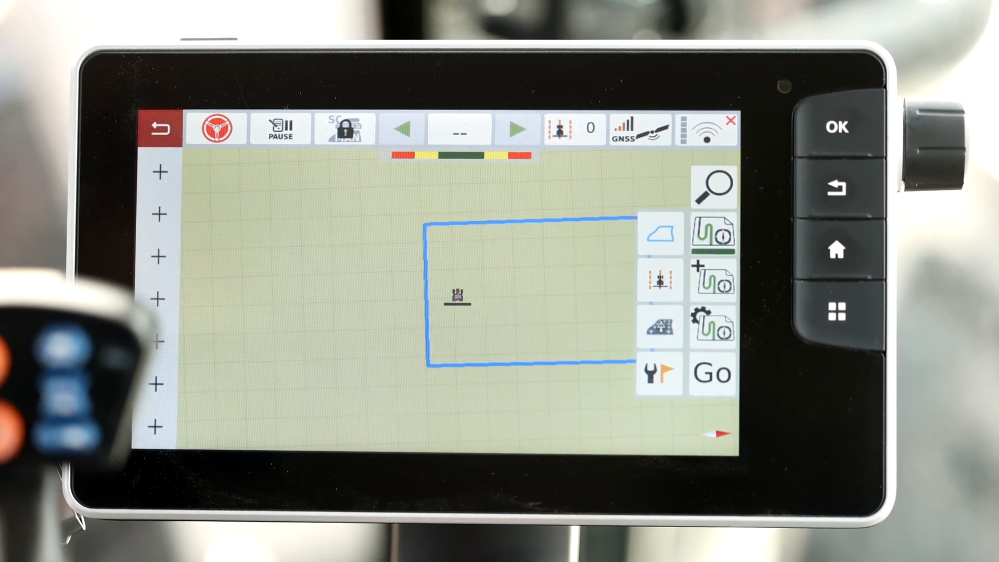